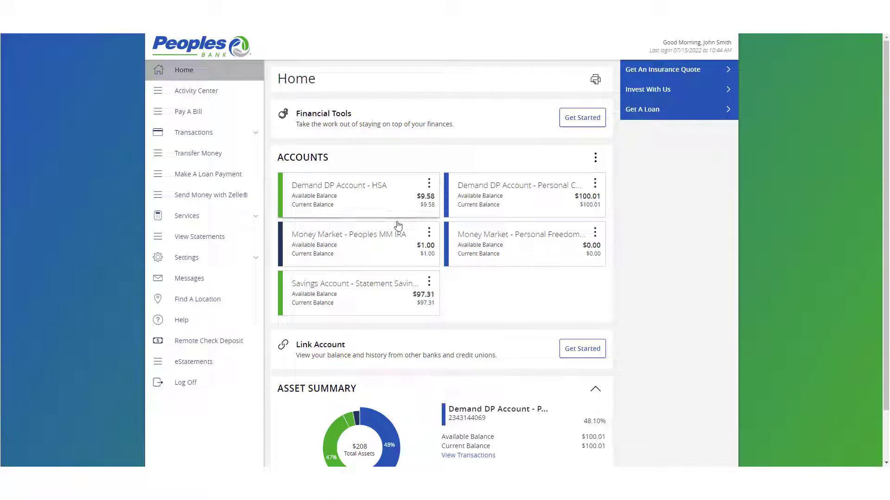
pyautogui.moveTo(508, 248)
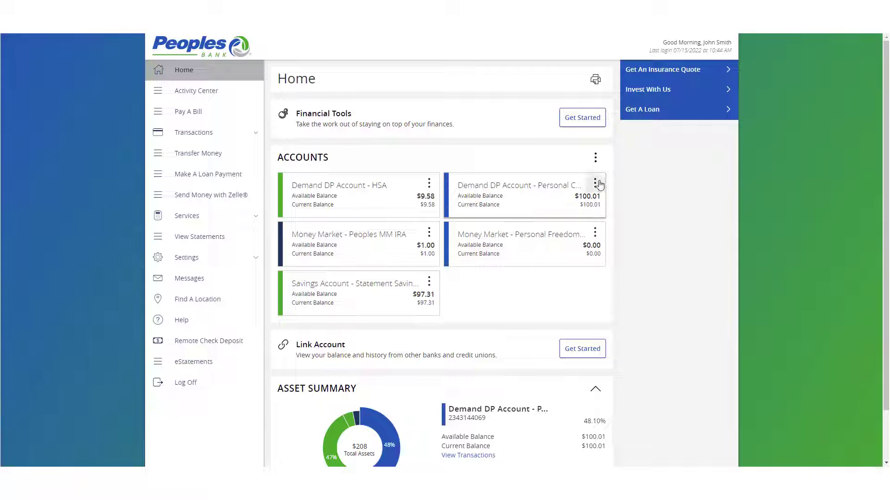
# Step: Show the options for the Demand DP Account - Personal Checking account card
pyautogui.click(595, 183)
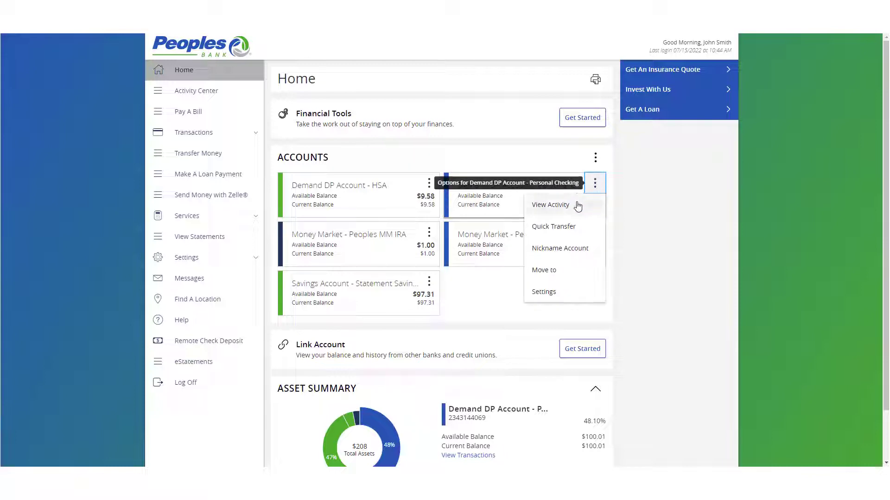
pyautogui.moveTo(571, 237)
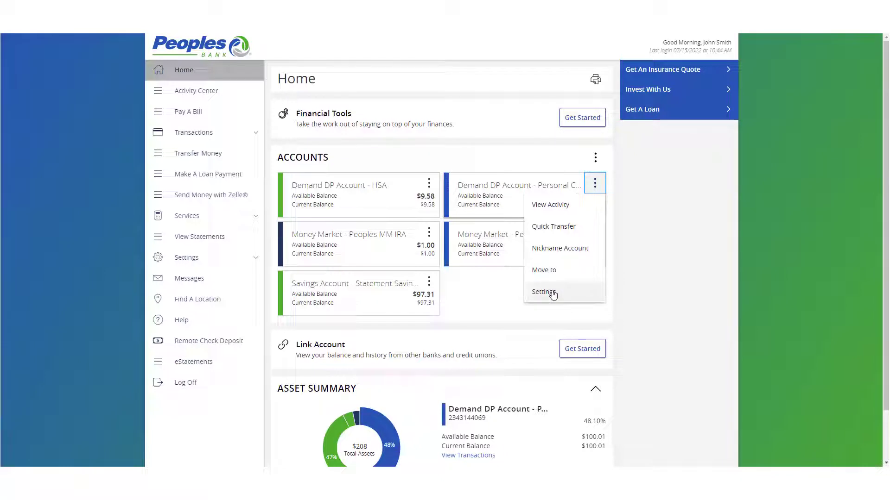
pyautogui.moveTo(550, 291)
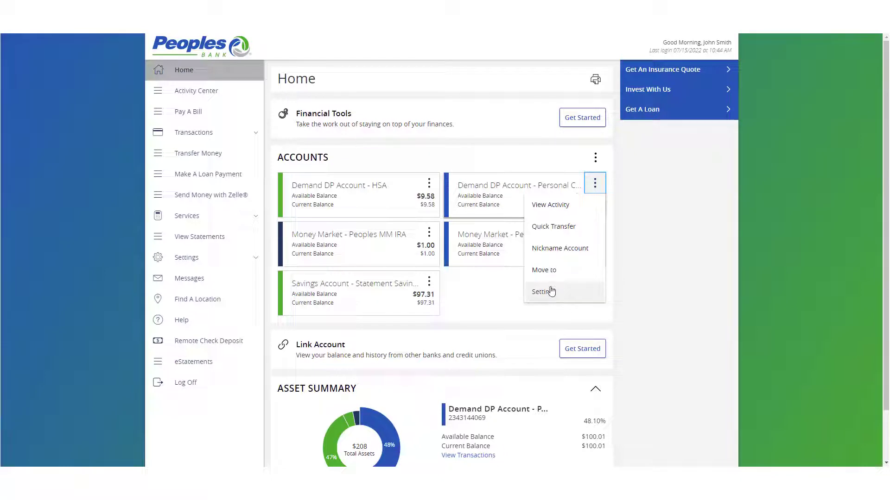
# Step: Move Personal Checking into a newly created group named Group B and save
pyautogui.click(543, 270)
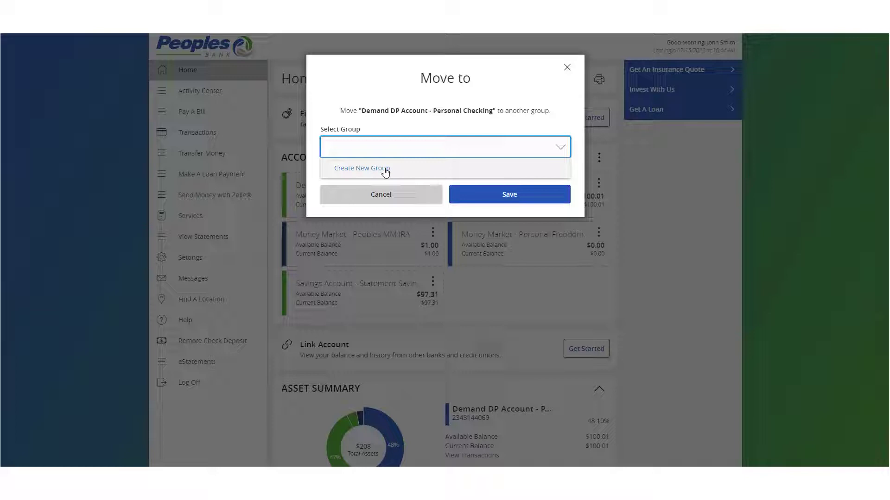
pyautogui.click(361, 168)
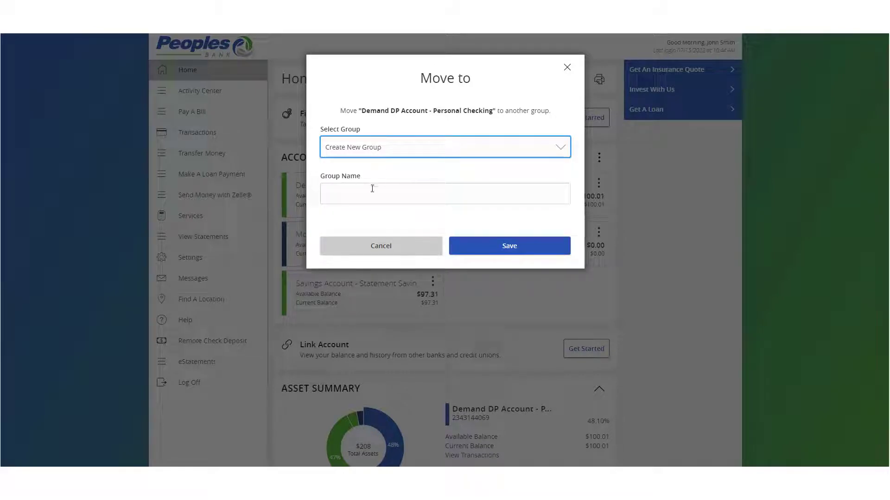
pyautogui.write('Group B')
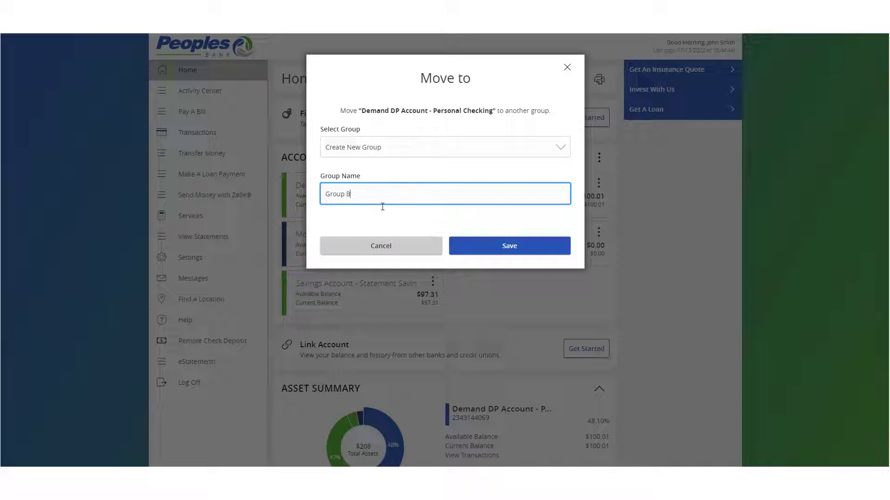
pyautogui.click(509, 247)
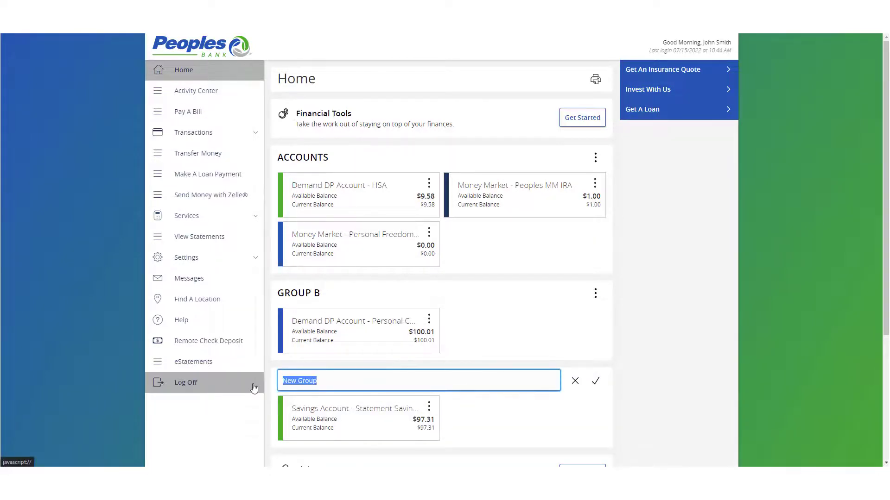
# Step: Name the Savings Account's new group Group A and confirm
pyautogui.write('Grou')
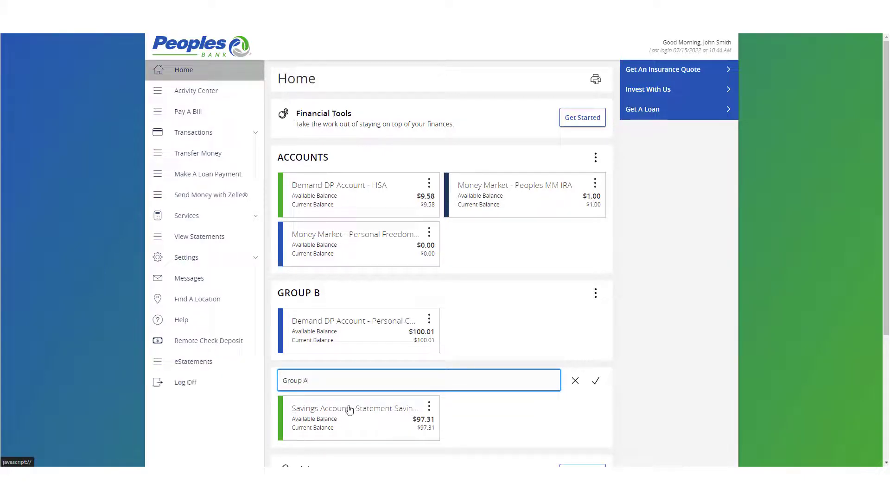
pyautogui.click(595, 381)
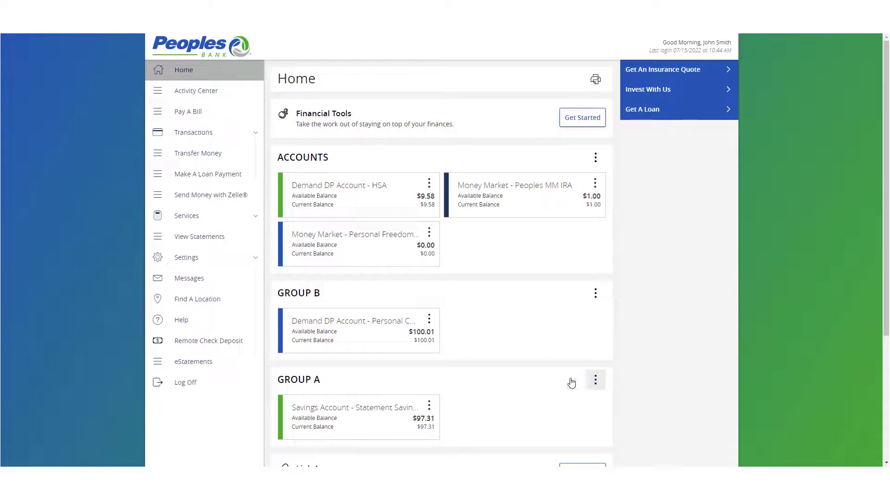
pyautogui.moveTo(498, 318)
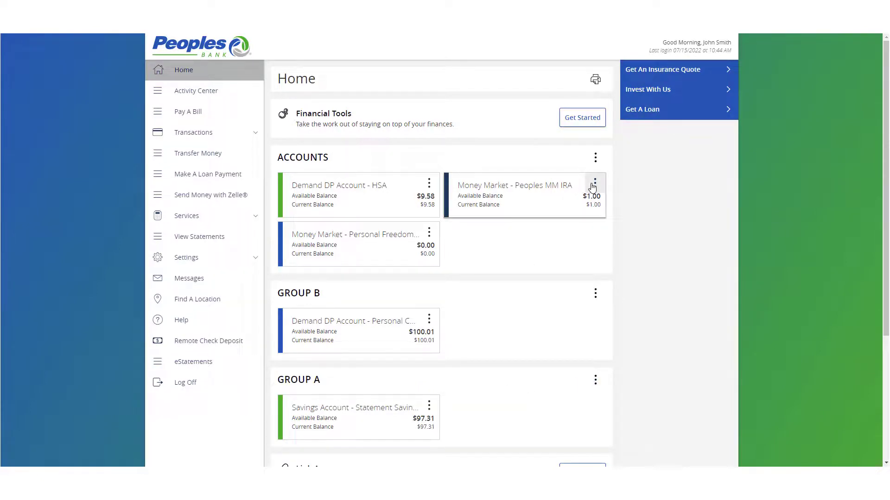
pyautogui.moveTo(508, 233)
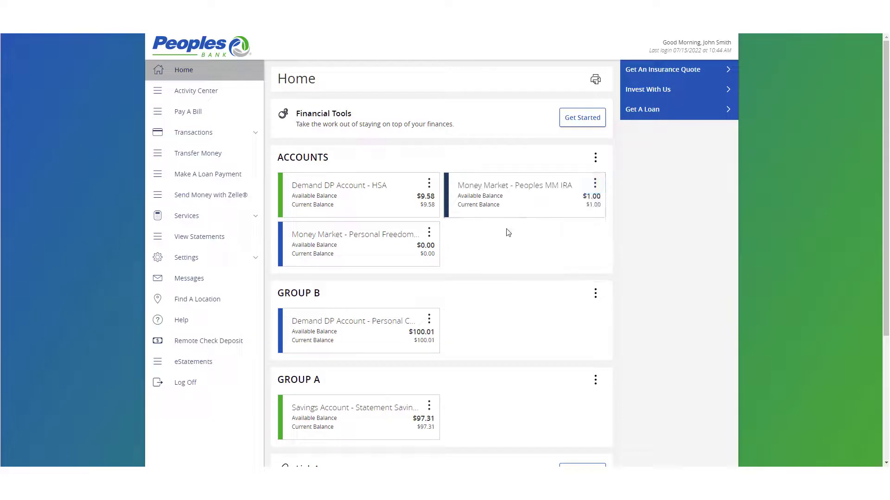